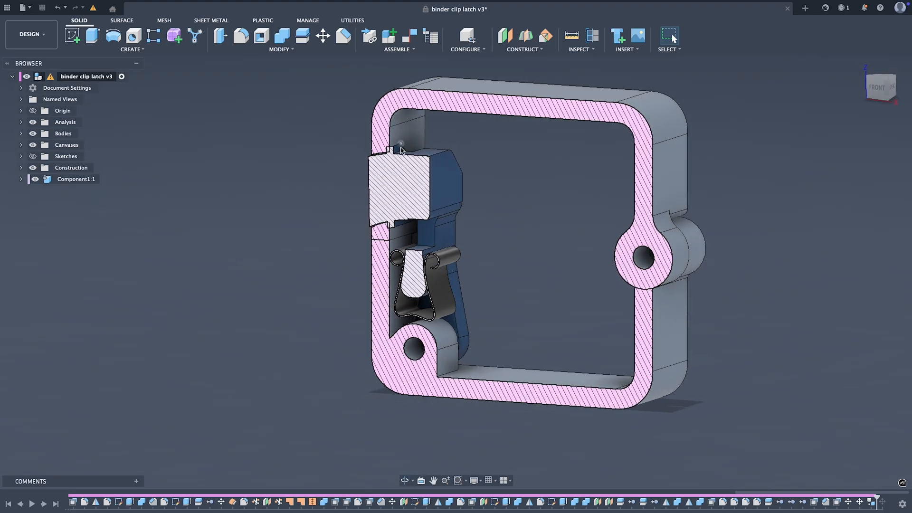
Confirm hook_offset at 0.3 mm and close the Change Parameters dialog
scroll(down, 3)
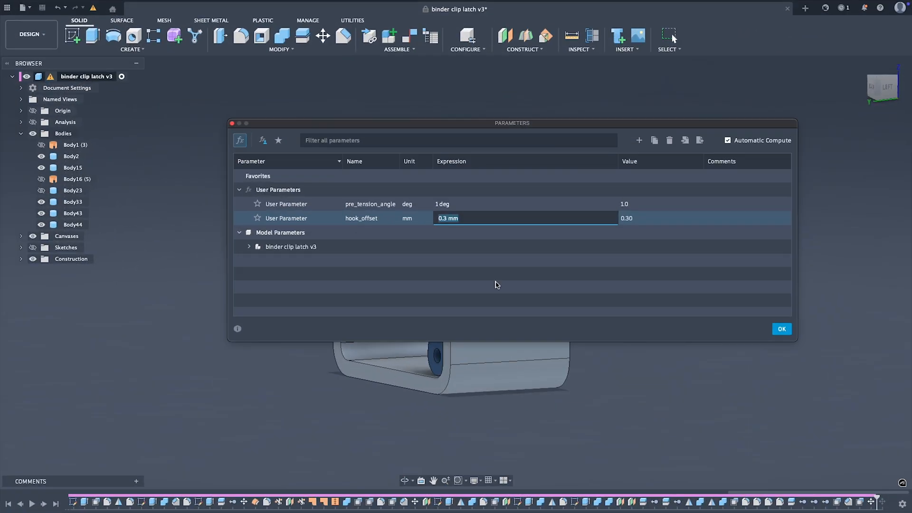
click(781, 329)
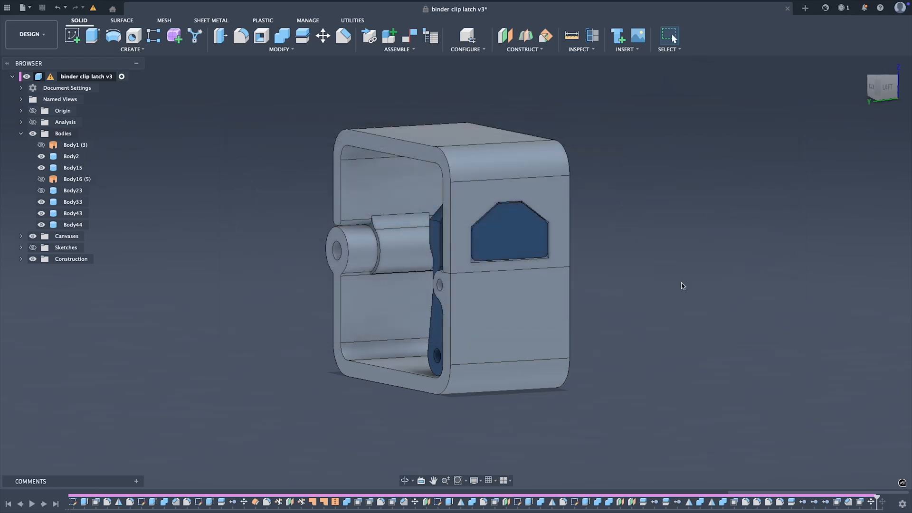